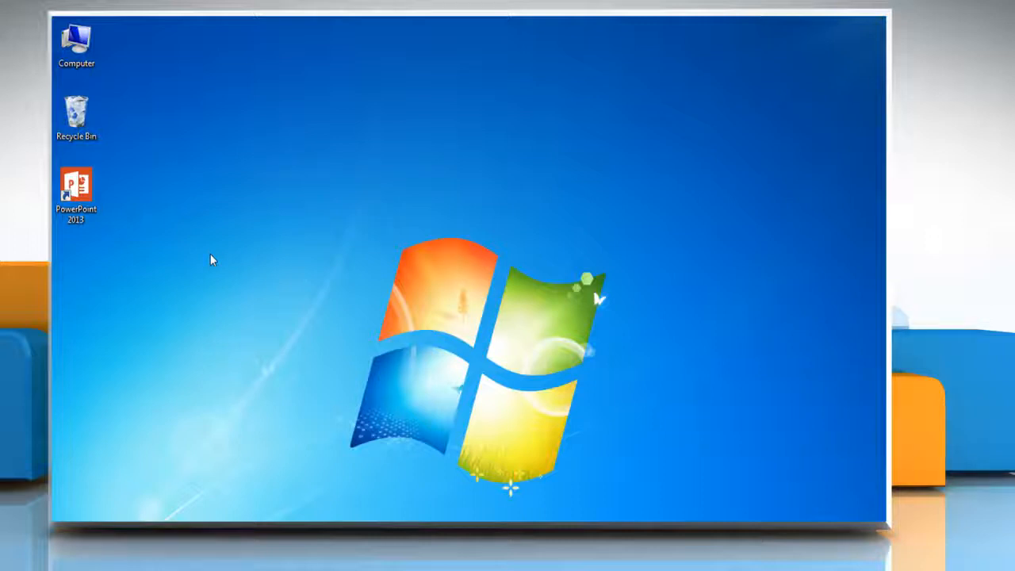
Step: Add a chart title above the 3D pie chart via Add Chart Element > Chart Title > Above Chart
double_click(73, 184)
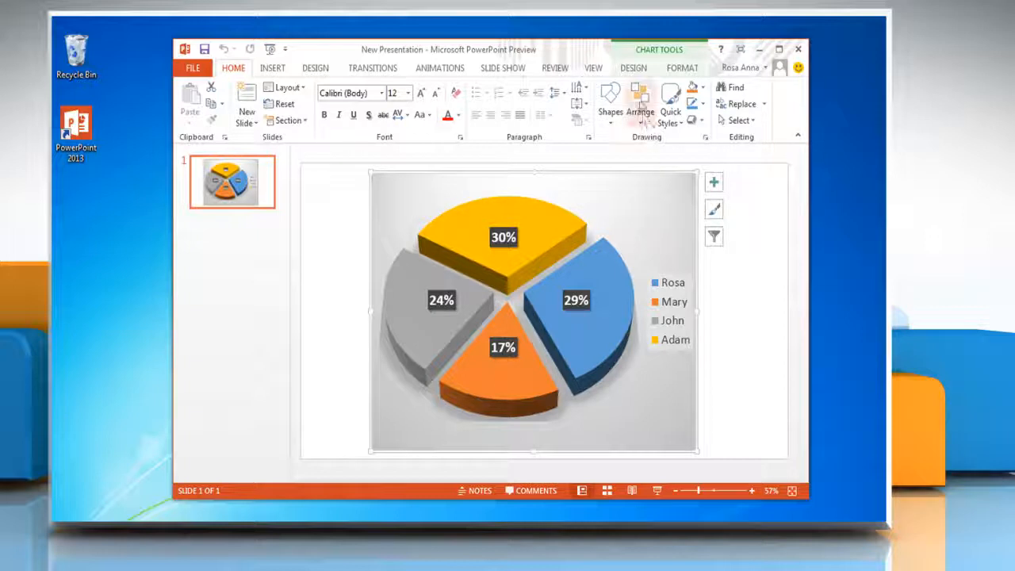
left_click(634, 67)
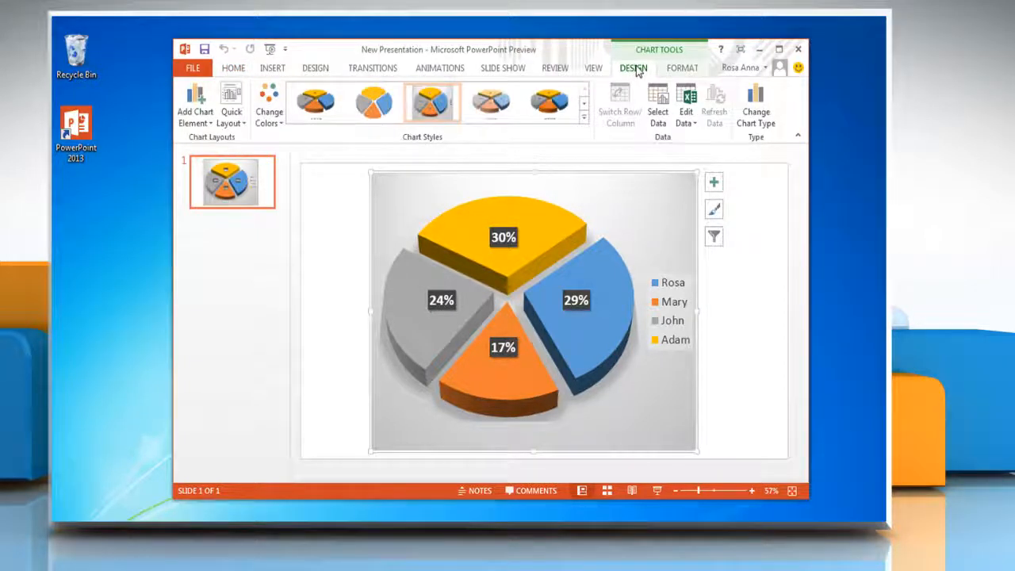
mouse_move(193, 118)
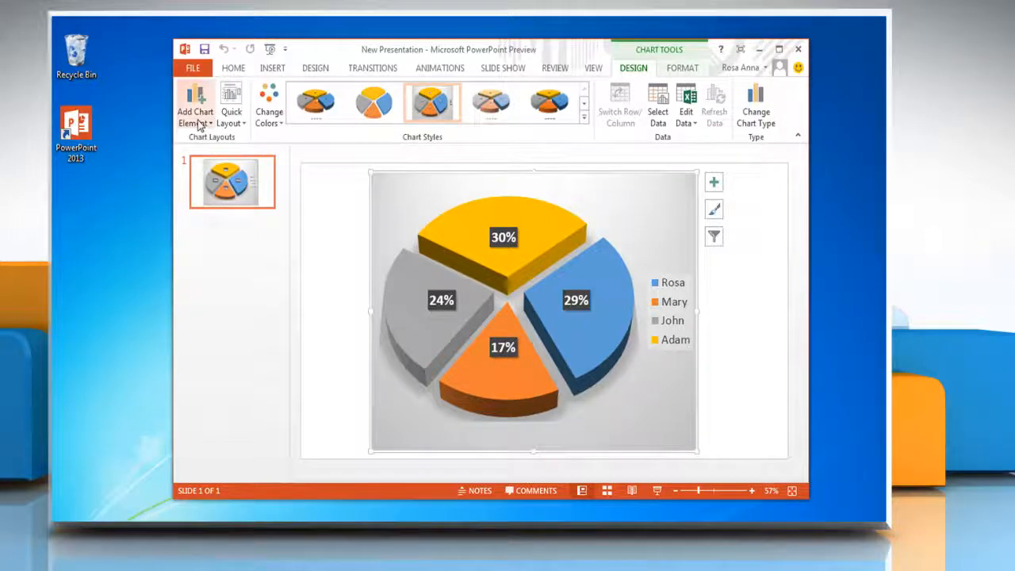
left_click(193, 108)
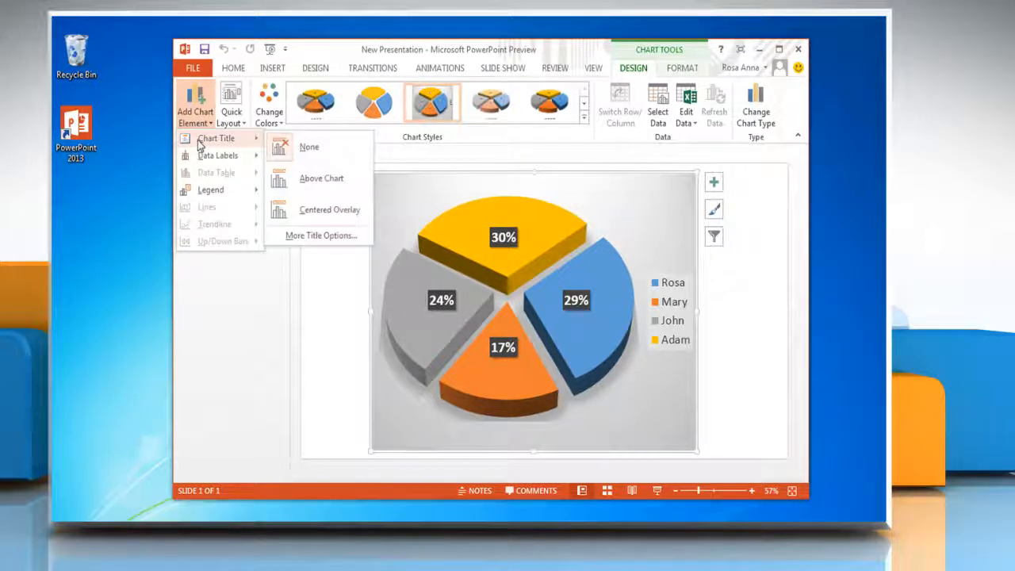
left_click(320, 177)
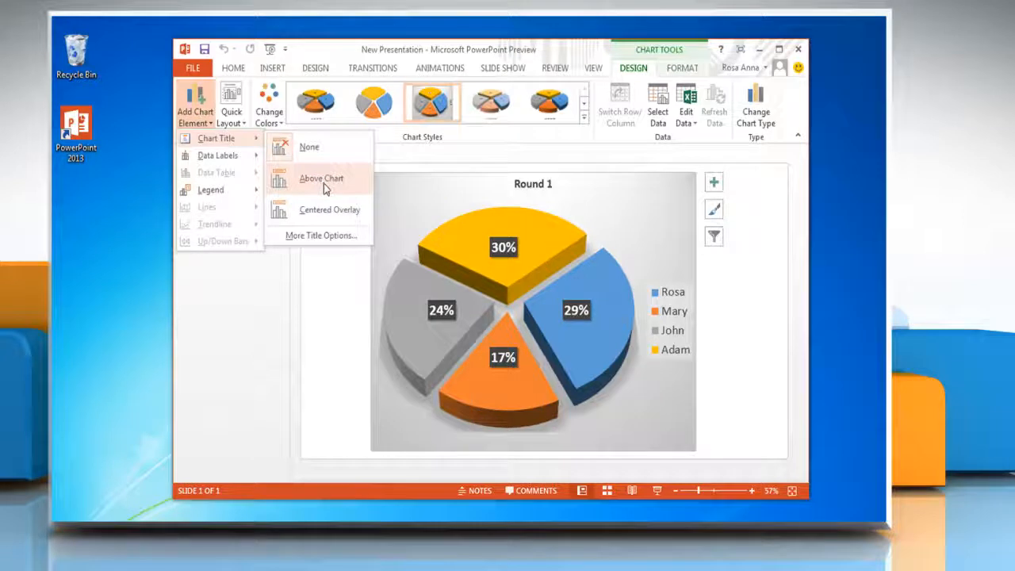
left_click(320, 178)
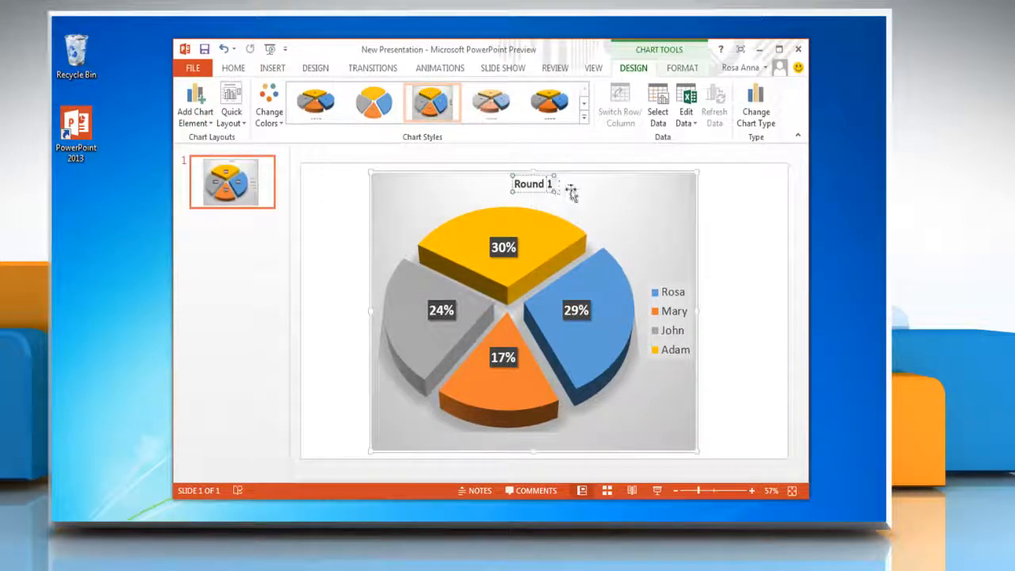
mouse_move(571, 194)
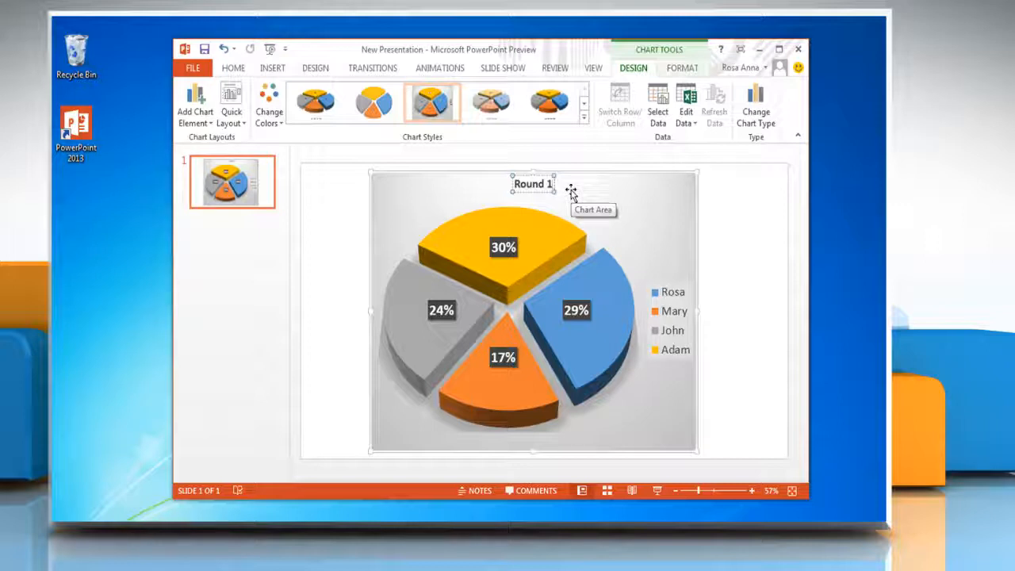
Step: Replace the chart title text 'Round 1' with 'Game Score'
type("Game Score")
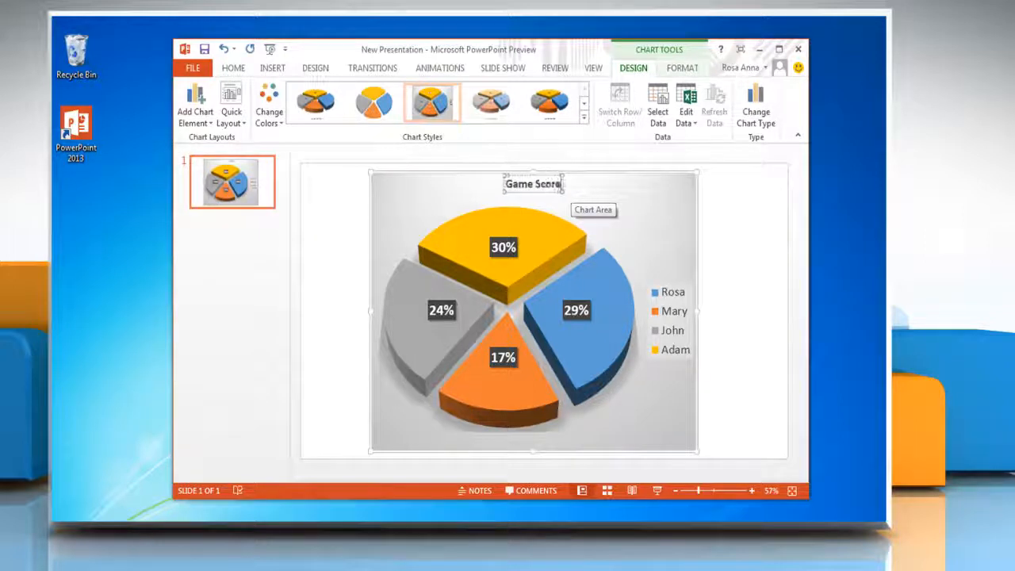